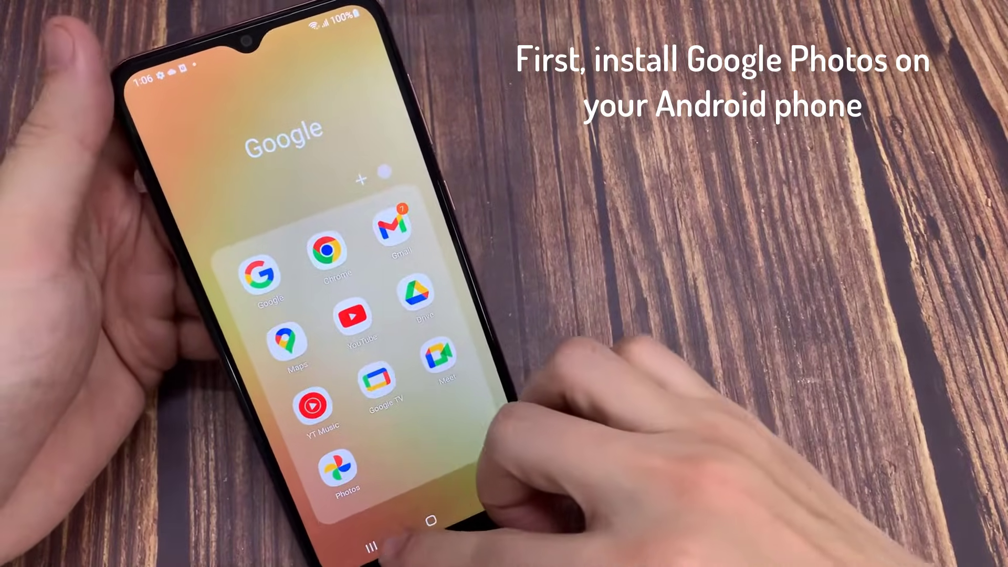
Install Google Photos from its Play Store page until it offers to open
{"action": "left_click", "coordinate": [345, 462]}
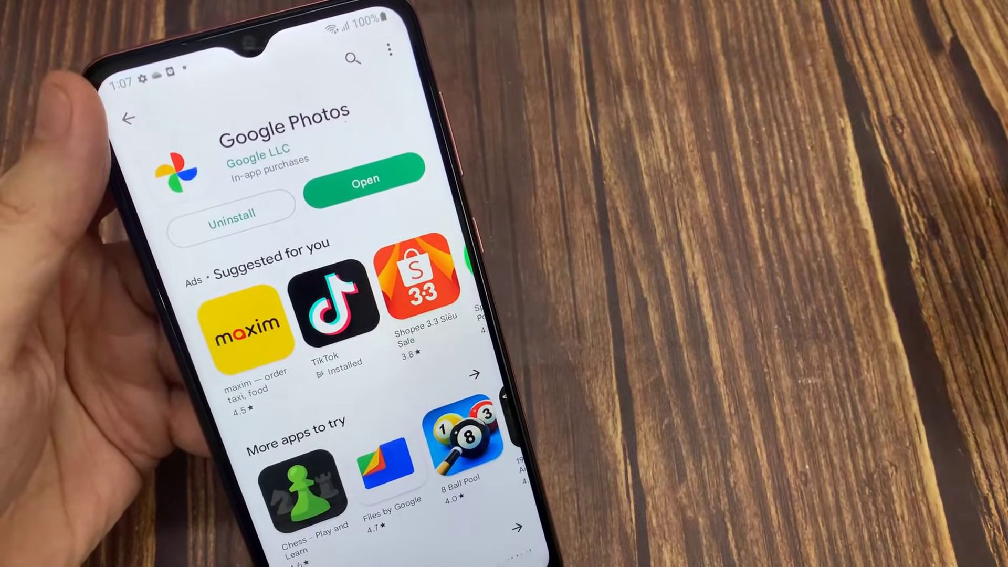
Launch Google Photos, dismiss the Find photos by face card and show the account panel
{"action": "left_click", "coordinate": [365, 179]}
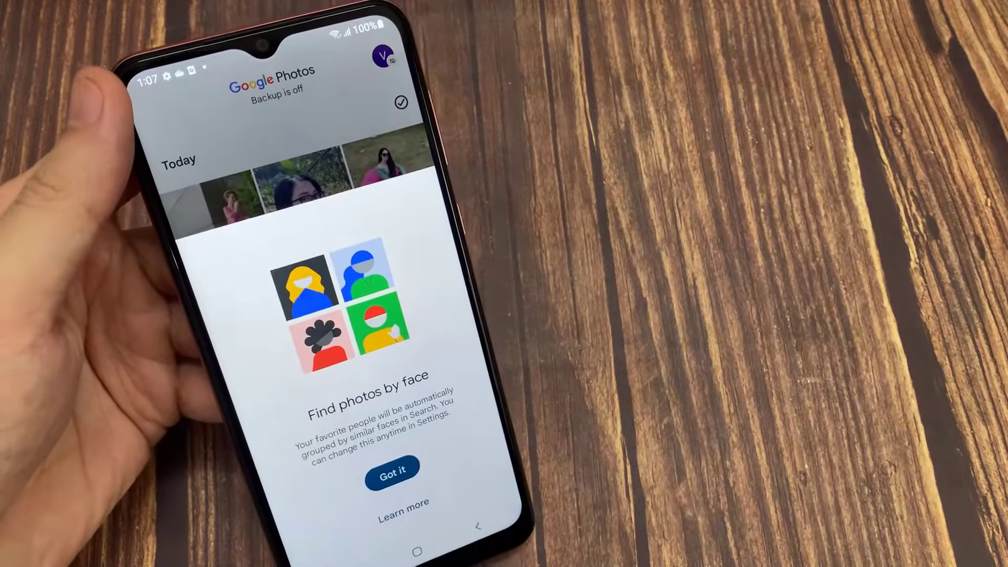
{"action": "left_click", "coordinate": [390, 469]}
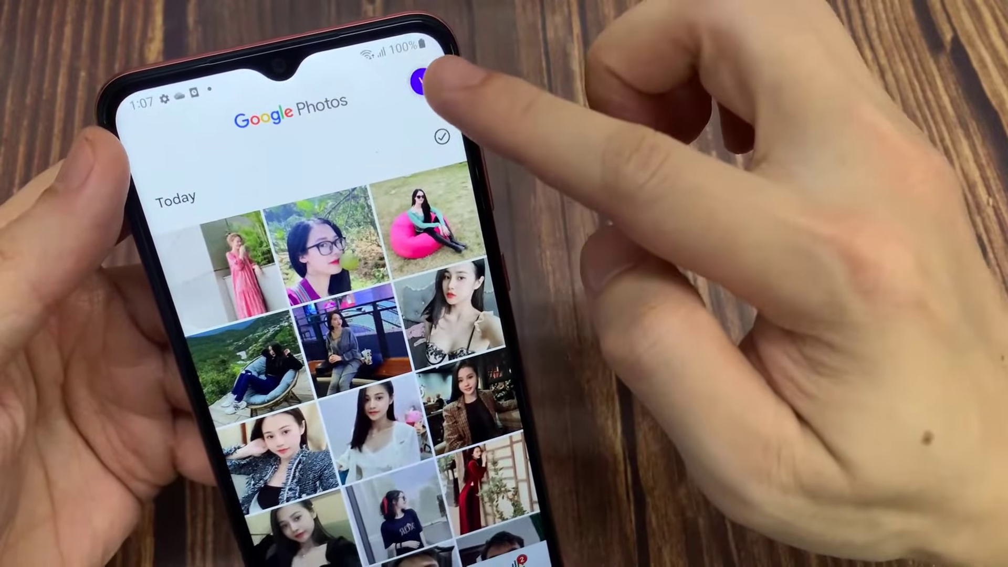
{"action": "left_click", "coordinate": [425, 76]}
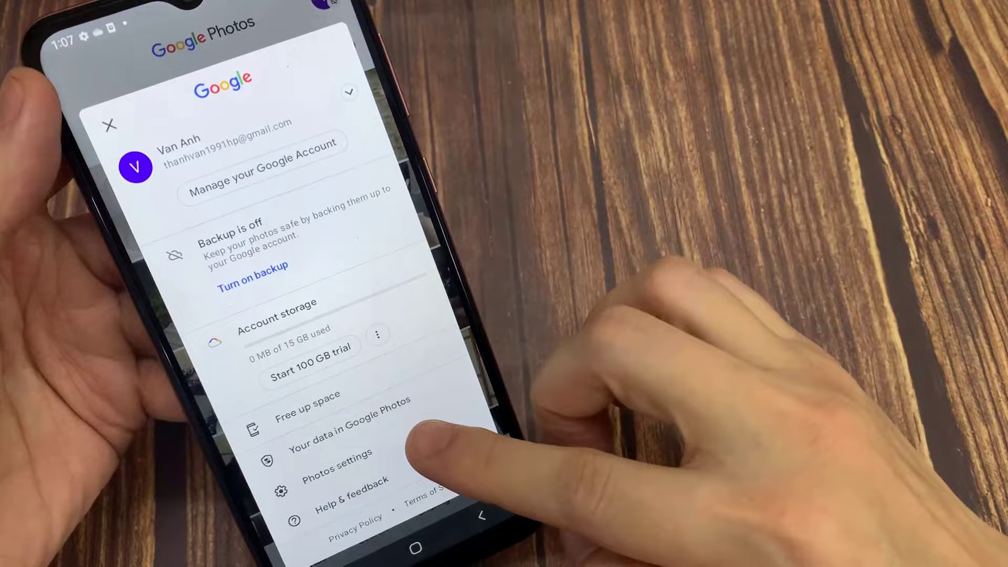
Switch on Backup for this device in Photos settings
{"action": "left_click", "coordinate": [335, 452]}
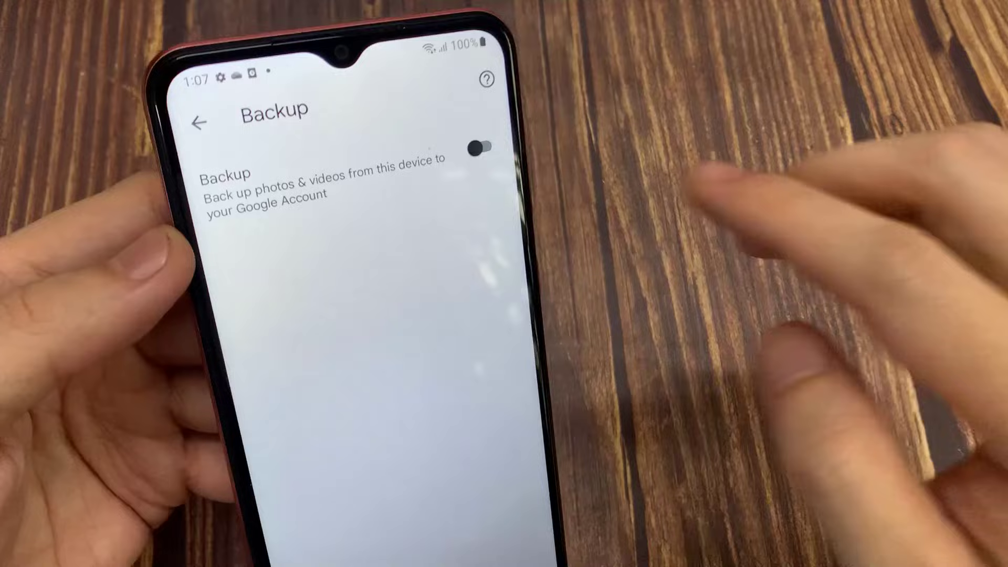
{"action": "left_click", "coordinate": [483, 146]}
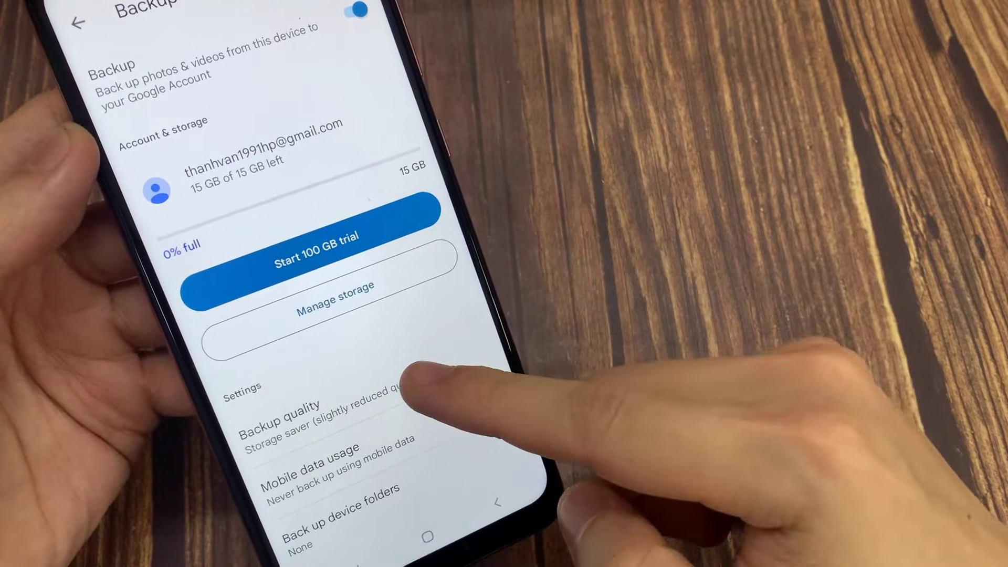
Choose Storage saver as the backup quality and return to the home screen
{"action": "left_click", "coordinate": [279, 415]}
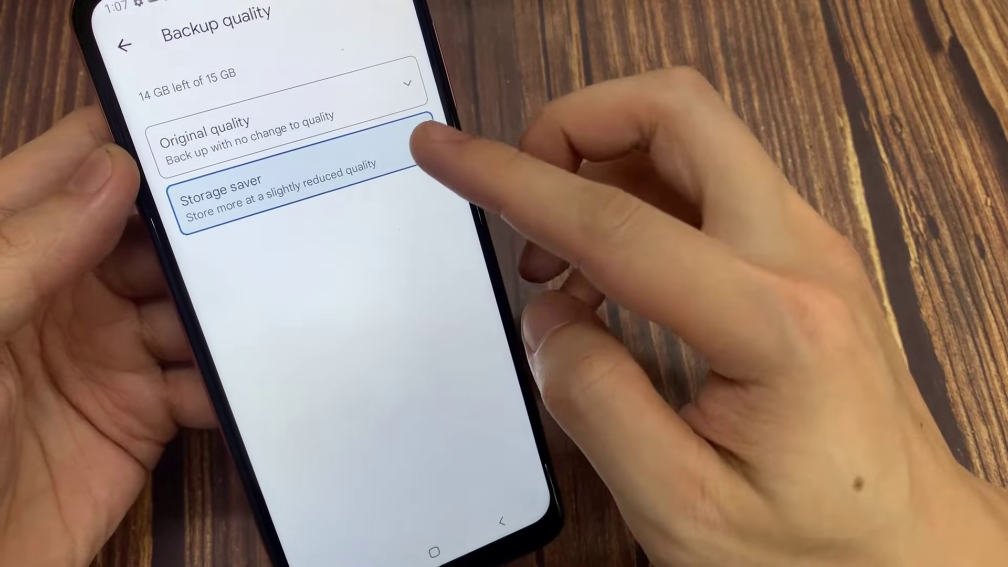
{"action": "left_click", "coordinate": [283, 193]}
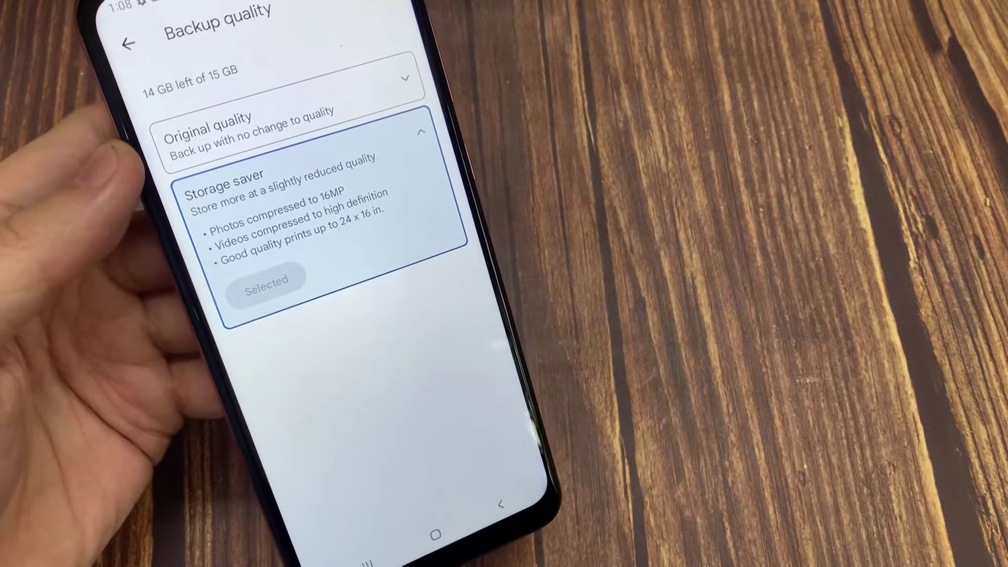
{"action": "left_click", "coordinate": [130, 41]}
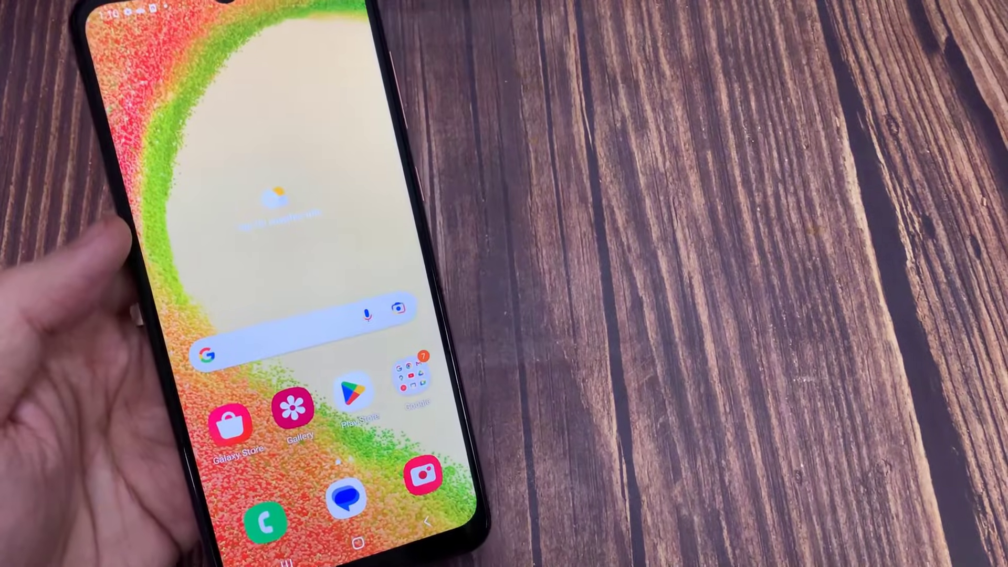
Share the wicker-chair photo from Gallery via Upload to Photos
{"action": "left_click", "coordinate": [292, 414]}
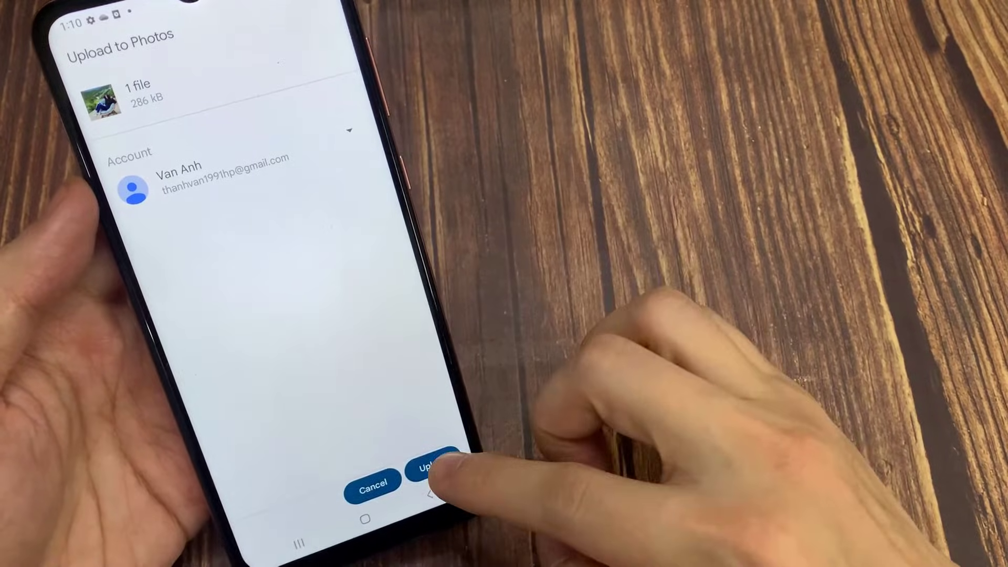
{"action": "left_click", "coordinate": [434, 469]}
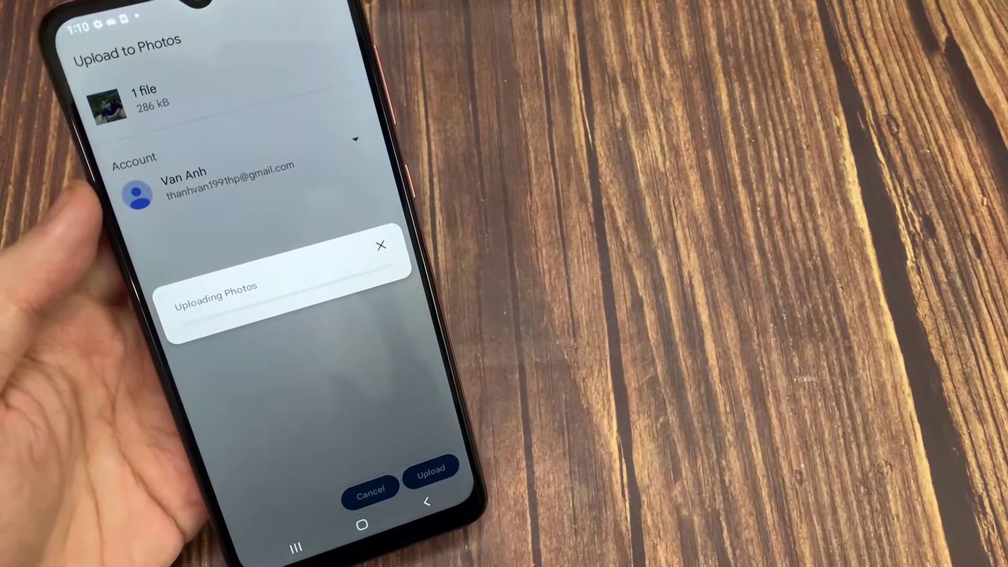
{"action": "left_click", "coordinate": [430, 468]}
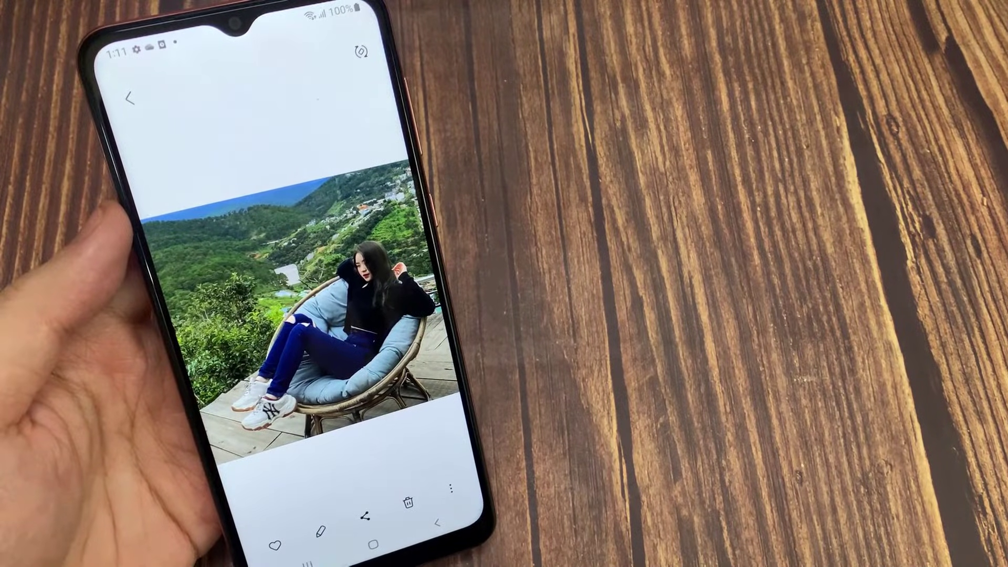
Upload the photo of the woman by the railing from the Camera album to Photos
{"action": "left_click", "coordinate": [128, 98]}
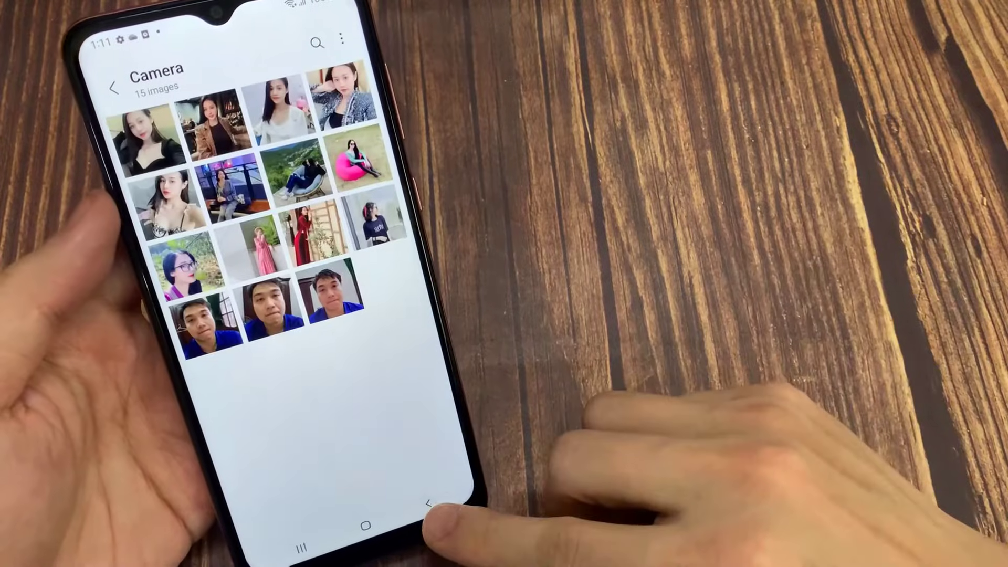
{"action": "left_click", "coordinate": [303, 173]}
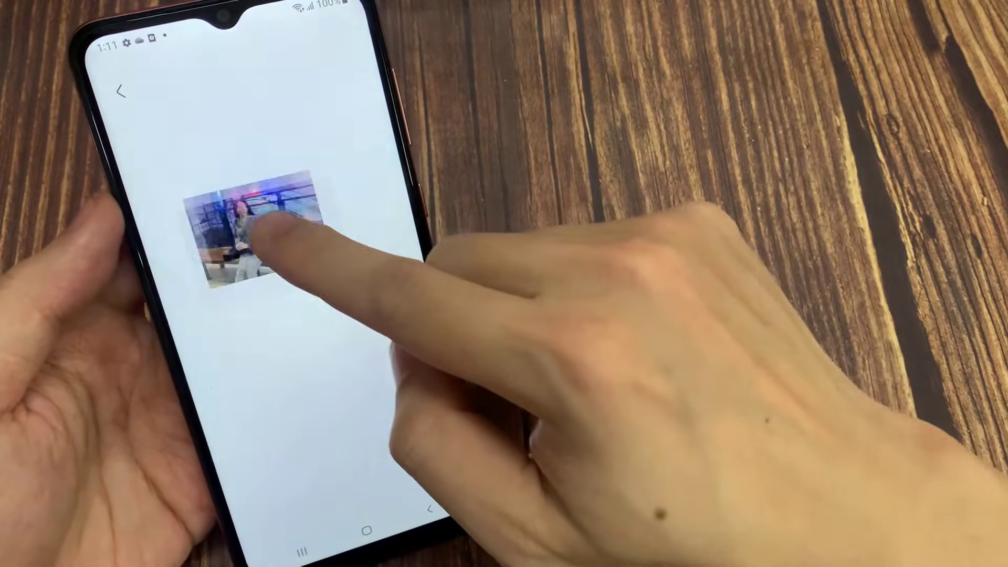
{"action": "left_click", "coordinate": [251, 239]}
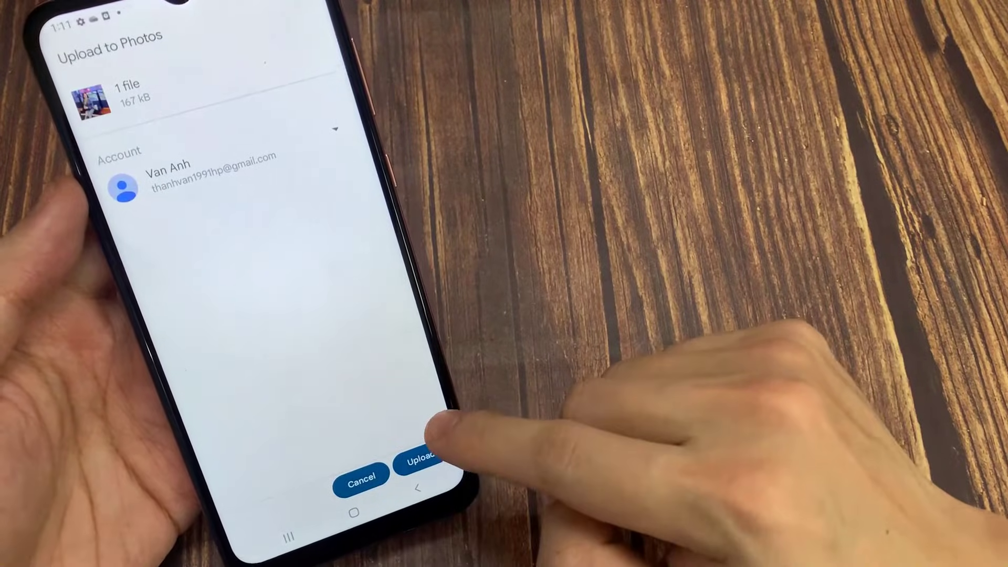
{"action": "left_click", "coordinate": [421, 460]}
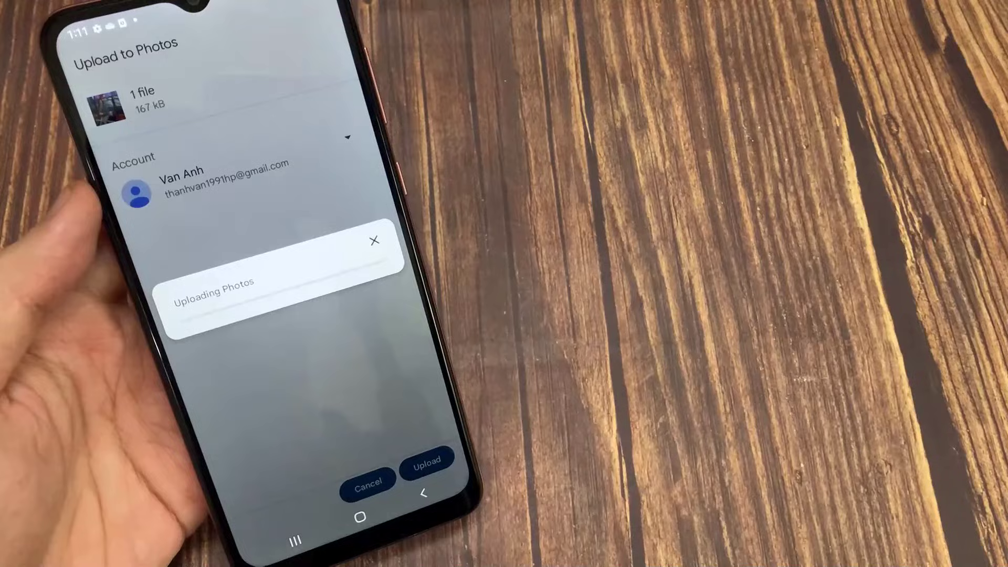
{"action": "left_click", "coordinate": [426, 462]}
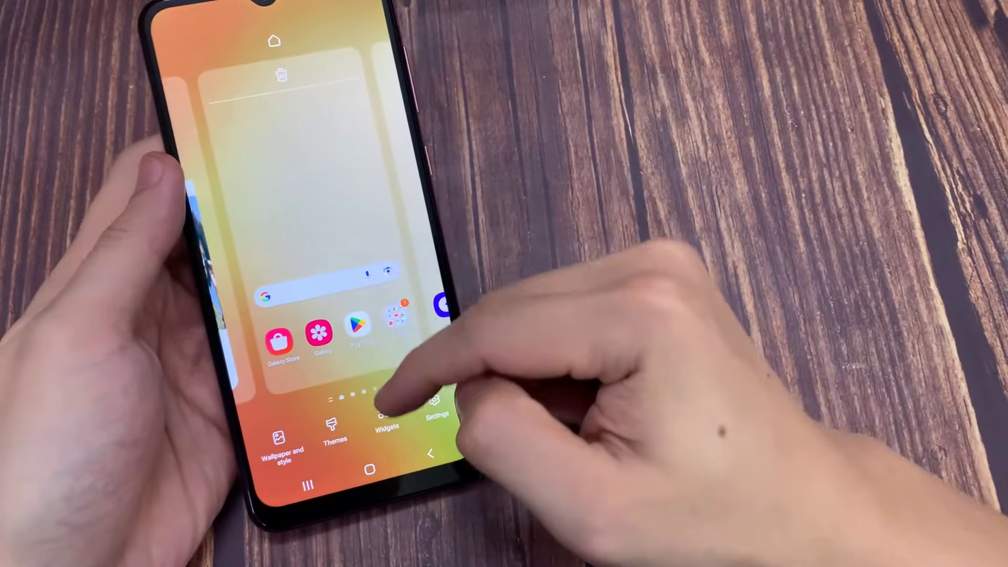
Add the Photos widget from the Widgets list to the home screen and show its frame styles
{"action": "left_click", "coordinate": [385, 412]}
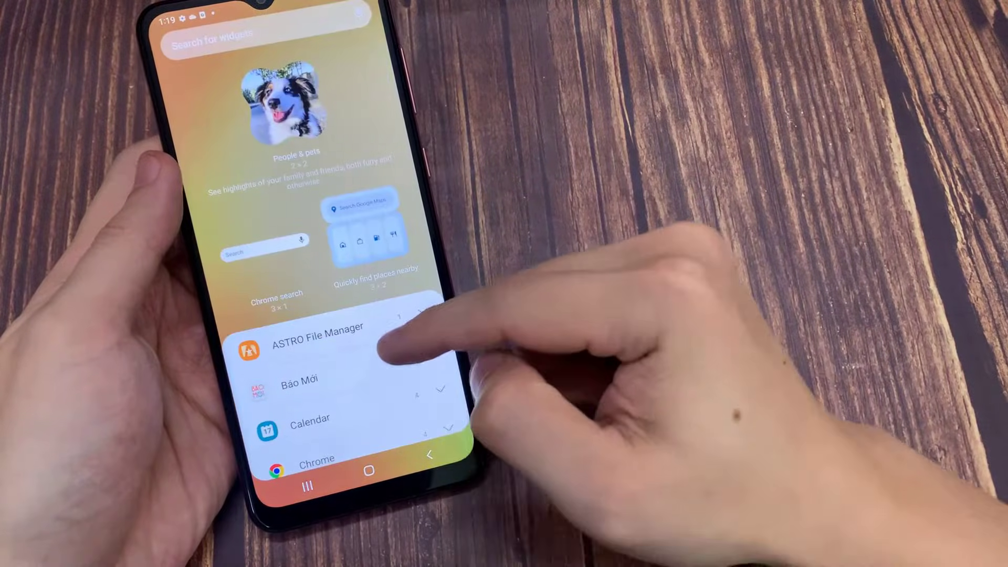
{"action": "scroll", "scroll_direction": "down", "scroll_amount": 3}
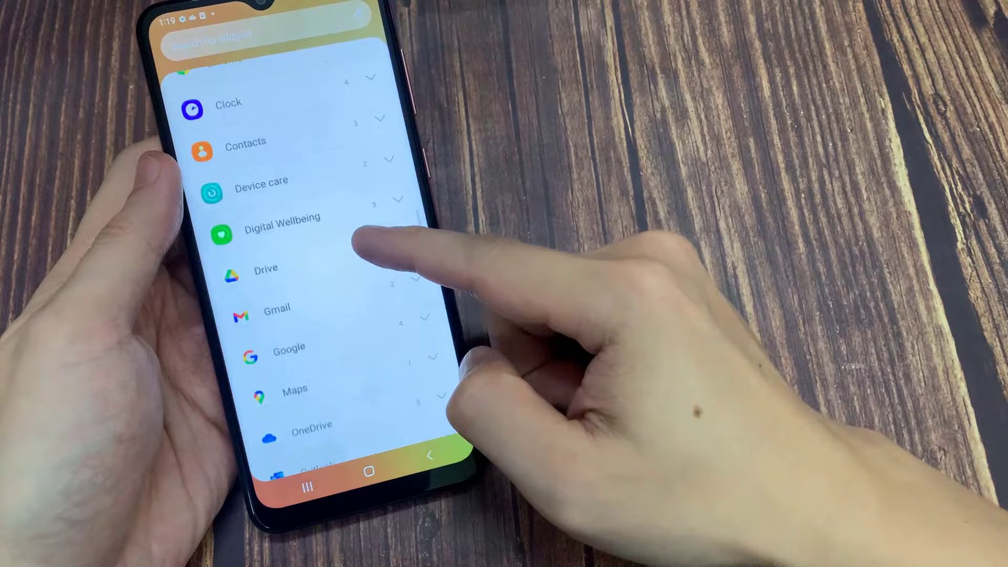
{"action": "scroll", "scroll_direction": "down", "scroll_amount": 3}
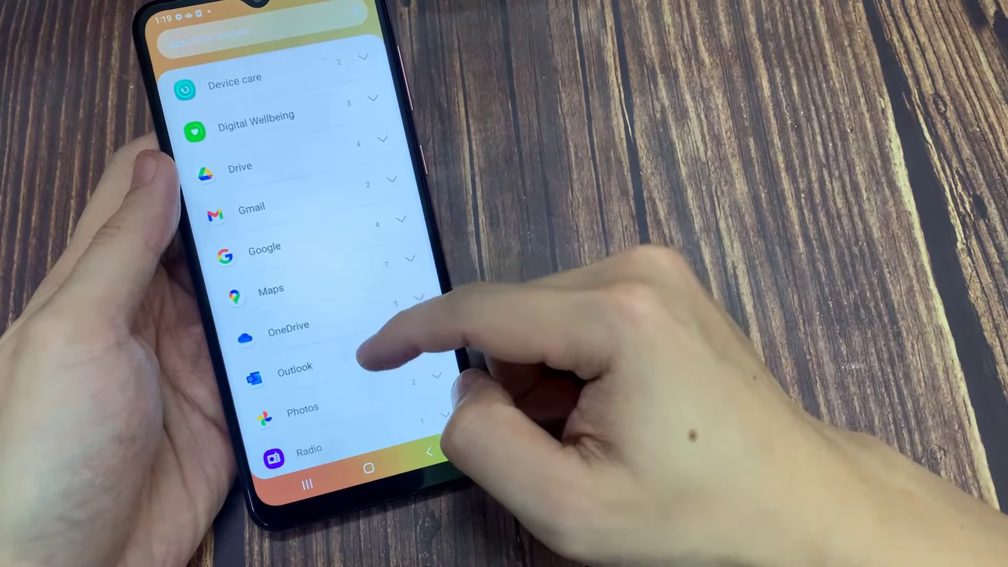
{"action": "scroll", "scroll_direction": "down", "scroll_amount": 3}
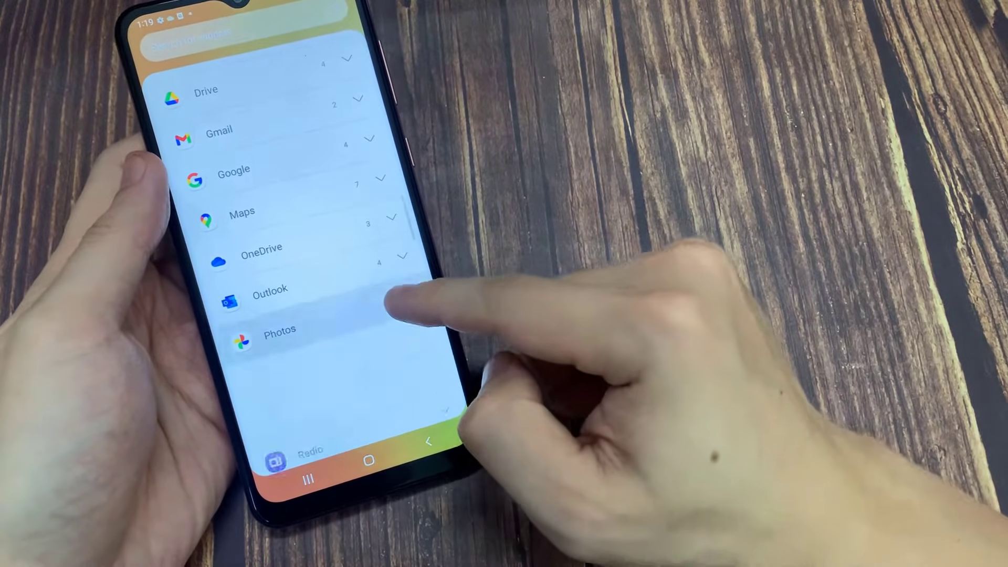
{"action": "left_click", "coordinate": [279, 329]}
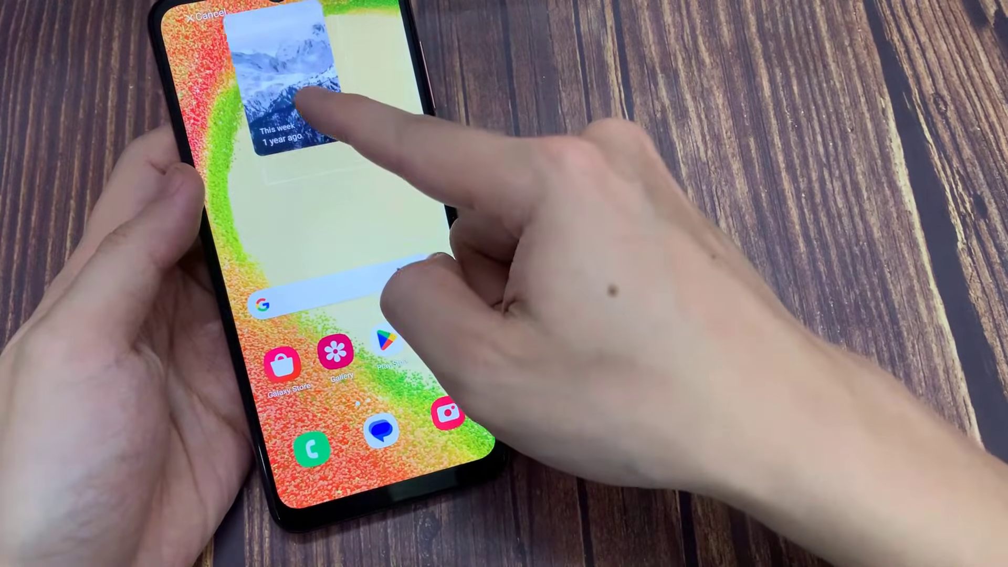
{"action": "left_click", "coordinate": [291, 83]}
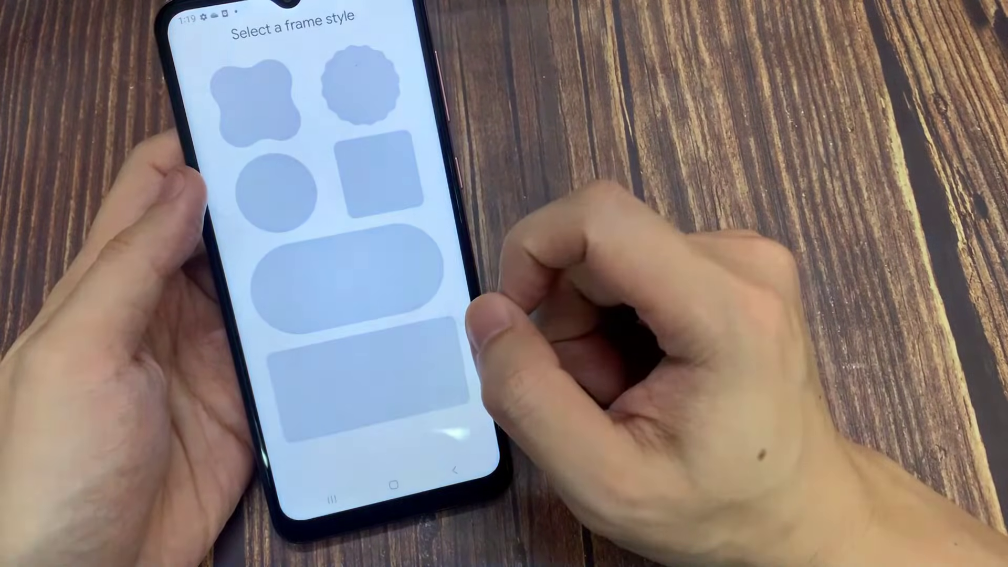